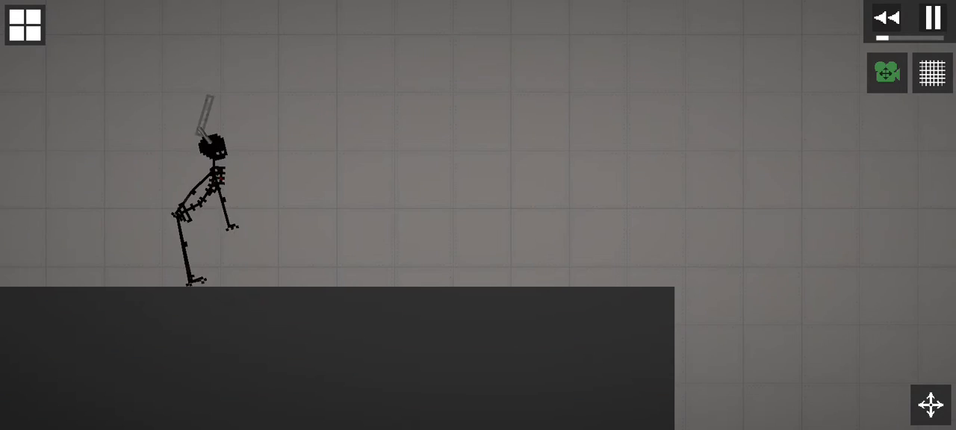
# - Spawn a Melon ragdoll from the item catalogue, dismissing the advertisement
pyautogui.click(24, 25)
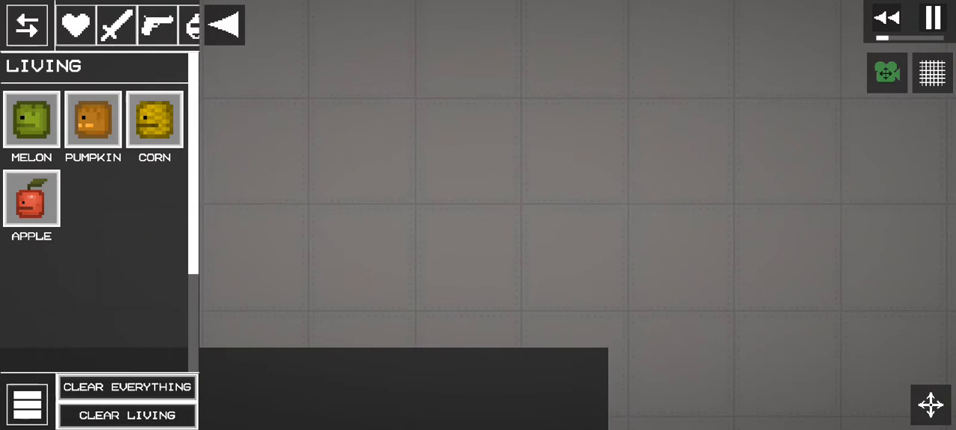
pyautogui.click(933, 18)
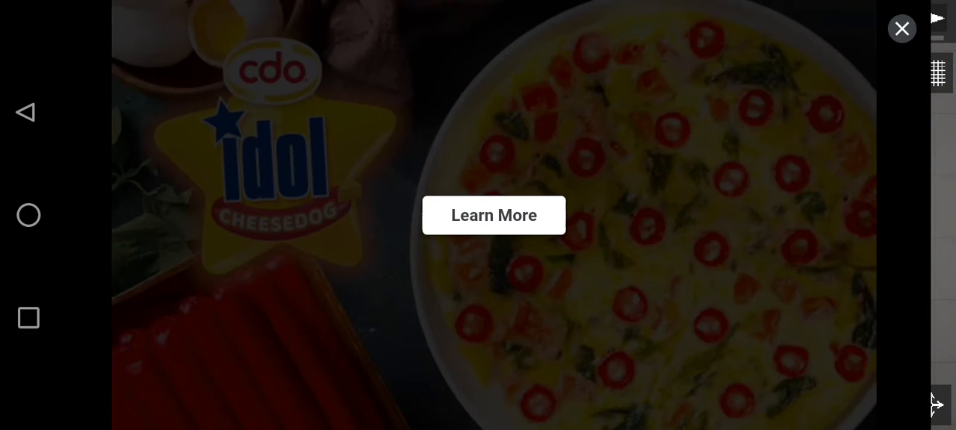
pyautogui.click(901, 29)
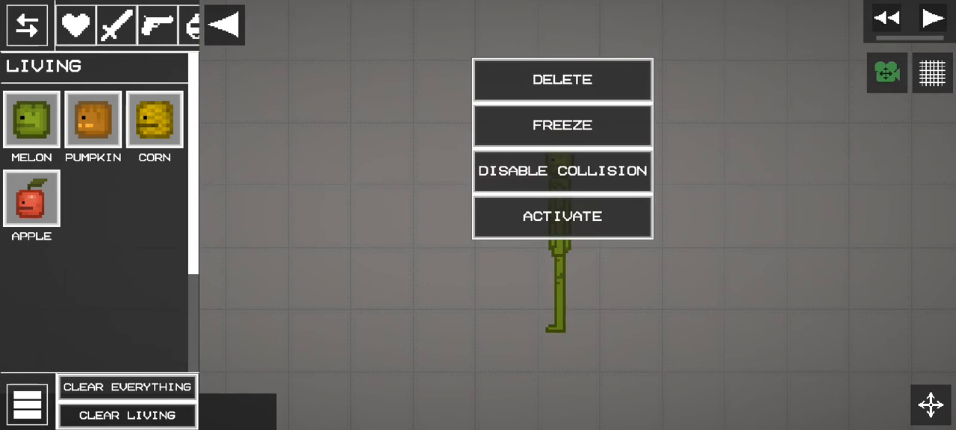
# - Close the melon's options, then play and pause to watch the melon and skeleton collide
pyautogui.click(561, 216)
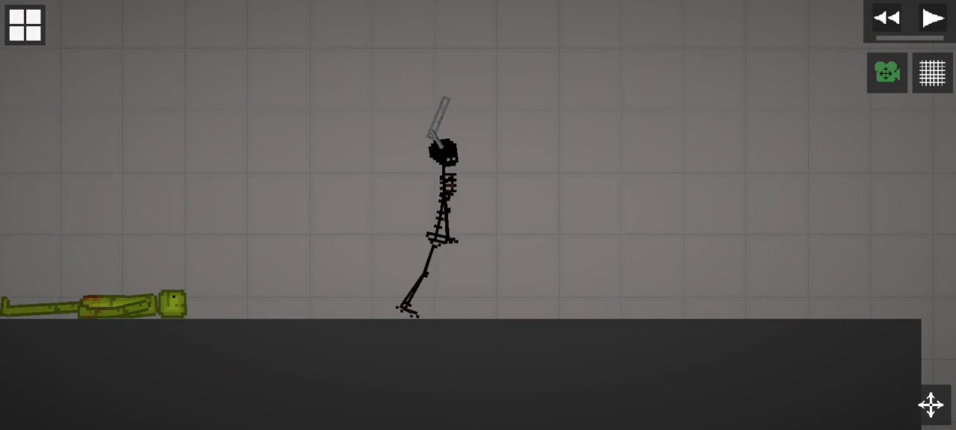
pyautogui.click(933, 17)
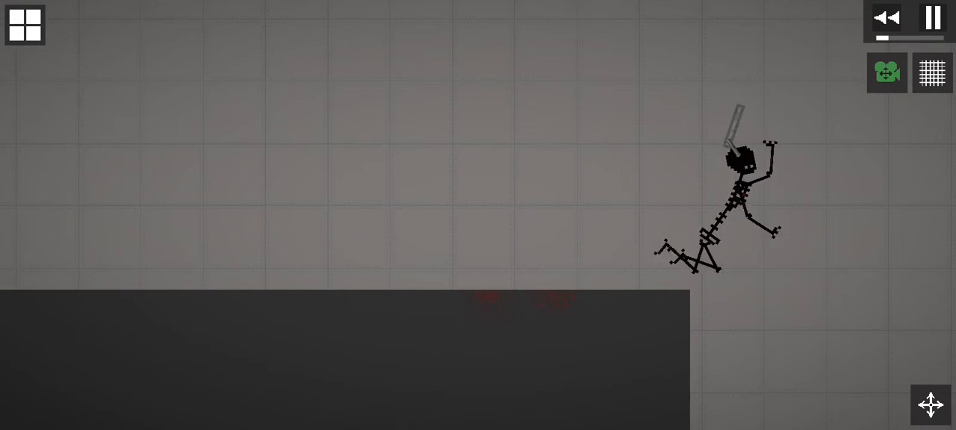
pyautogui.click(932, 18)
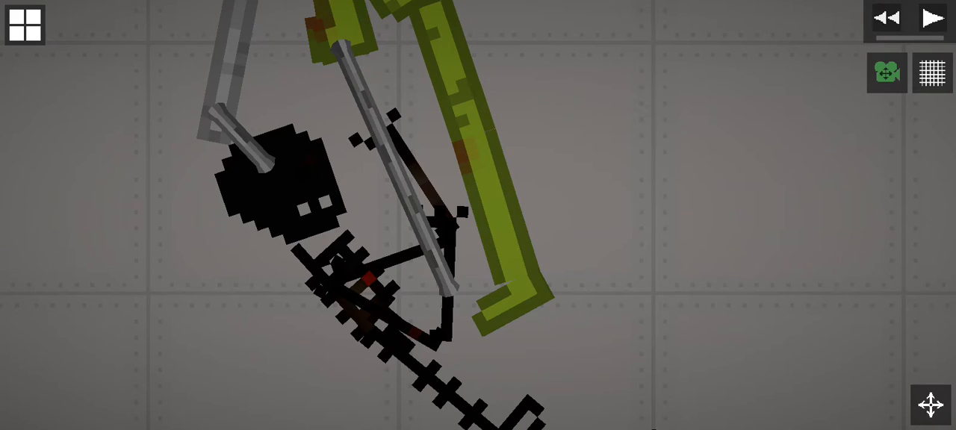
pyautogui.click(933, 18)
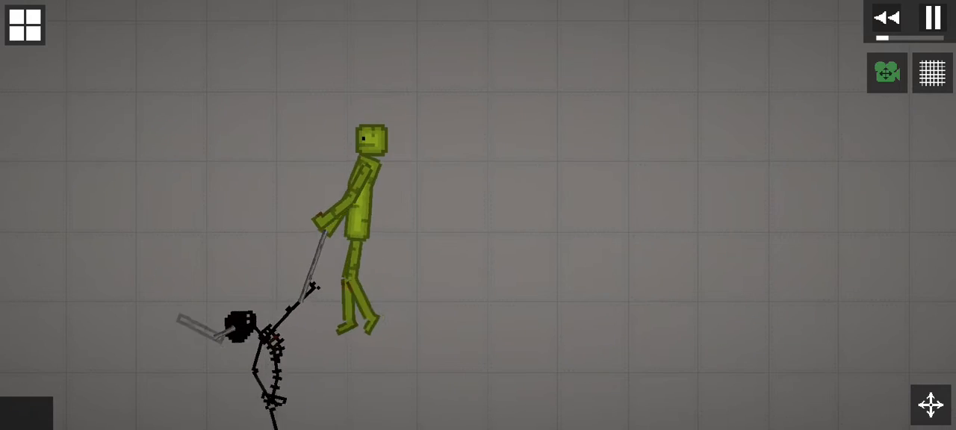
# - Browse the spawn catalogue to the explosives category's Traps section
pyautogui.click(25, 25)
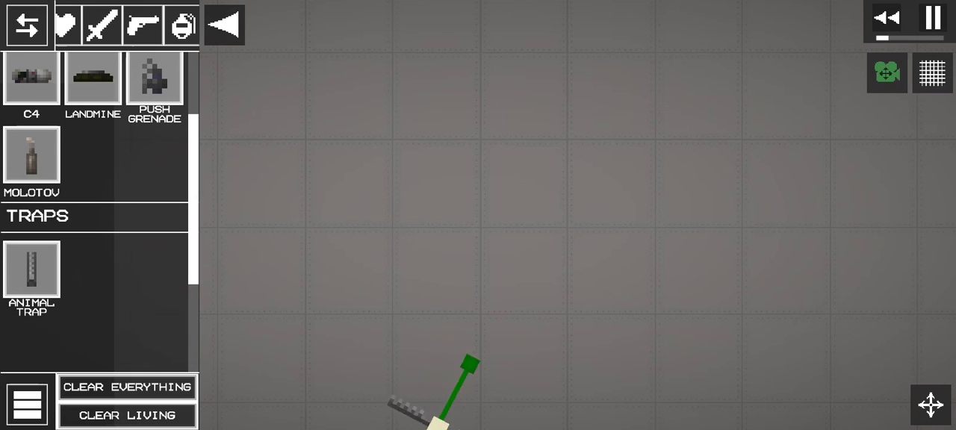
# - Place an Animal Trap mid-scene, tilt it at an angle, and resume the simulation
pyautogui.click(933, 18)
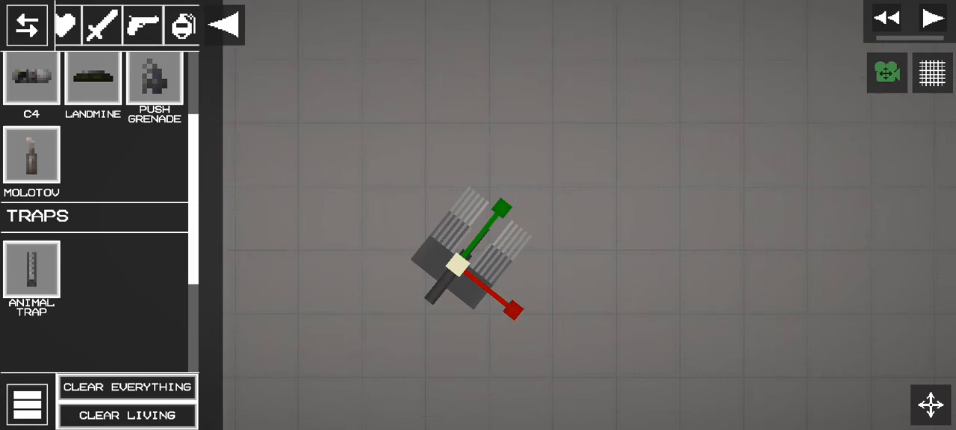
pyautogui.rightClick(463, 265)
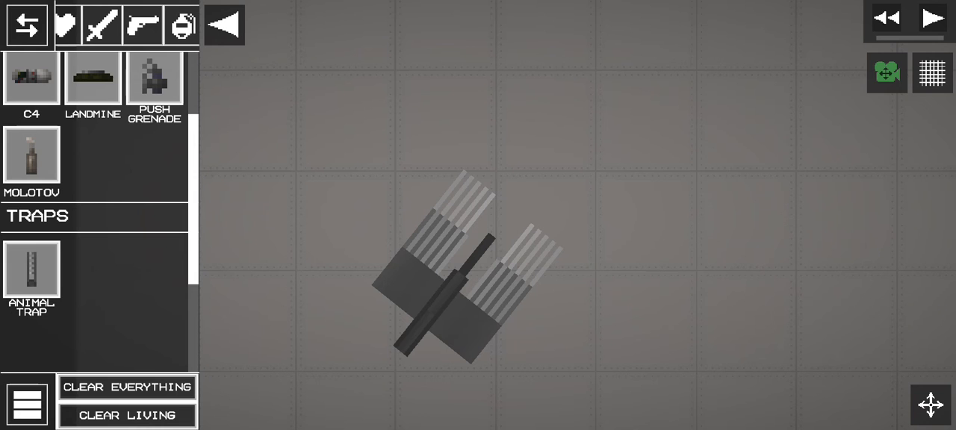
pyautogui.click(932, 17)
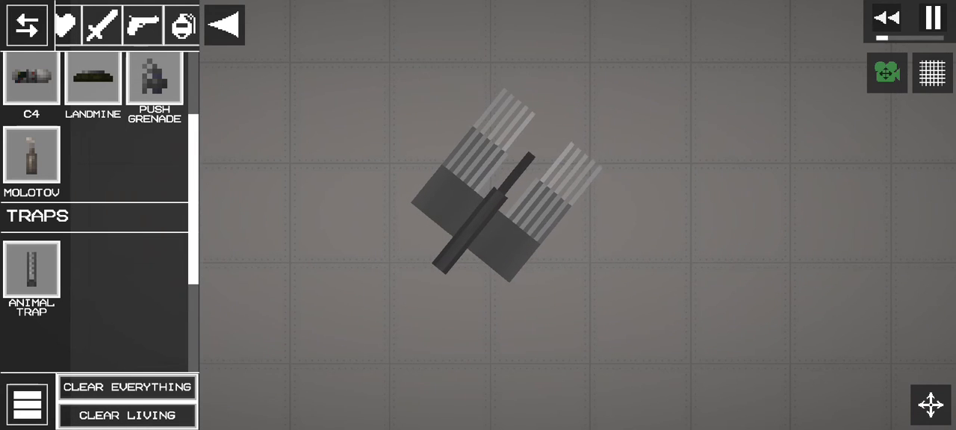
pyautogui.click(933, 18)
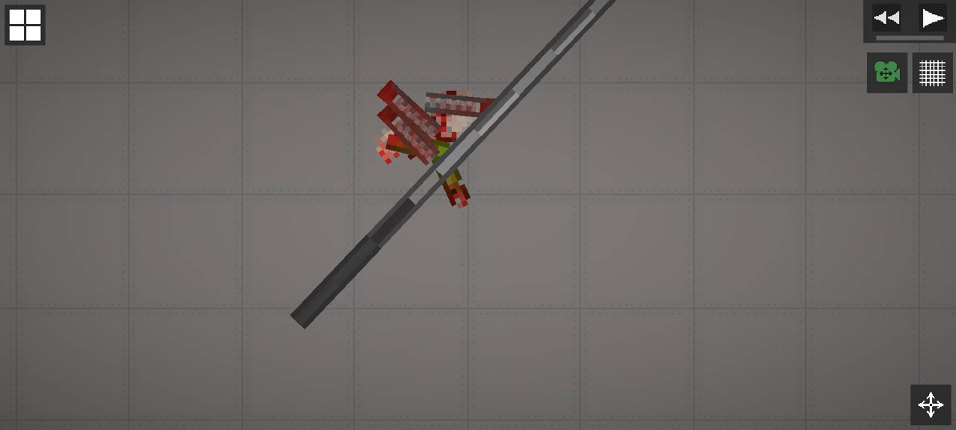
# - Let the trap snap shut on the melon, then show the Living characters category
pyautogui.click(932, 18)
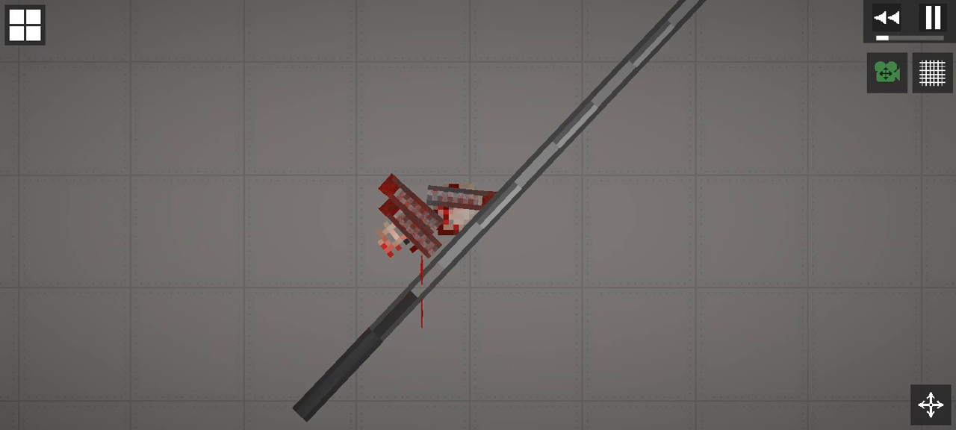
pyautogui.rightClick(441, 216)
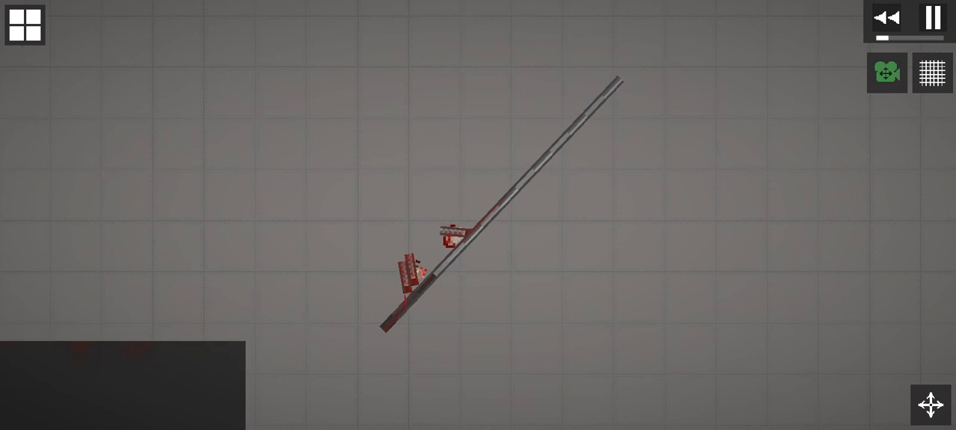
pyautogui.click(24, 25)
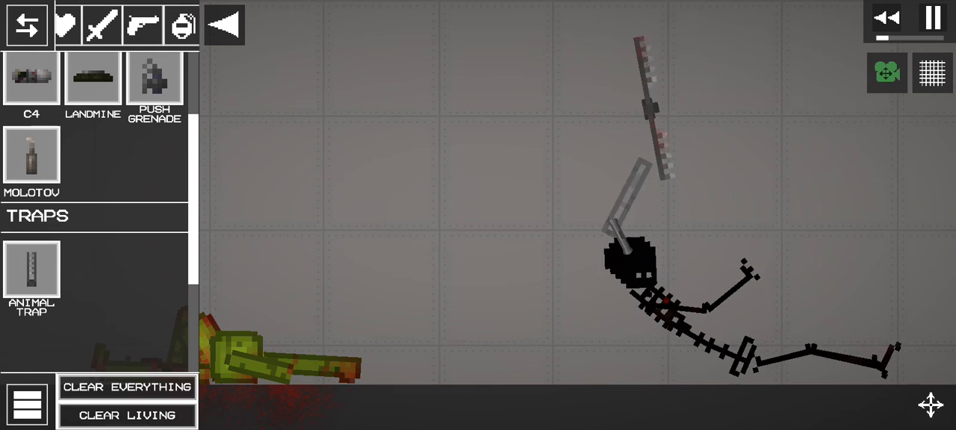
pyautogui.click(66, 25)
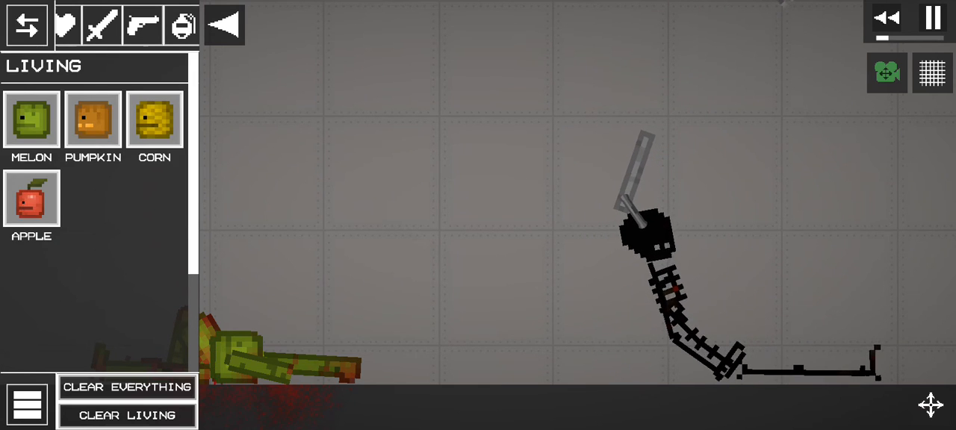